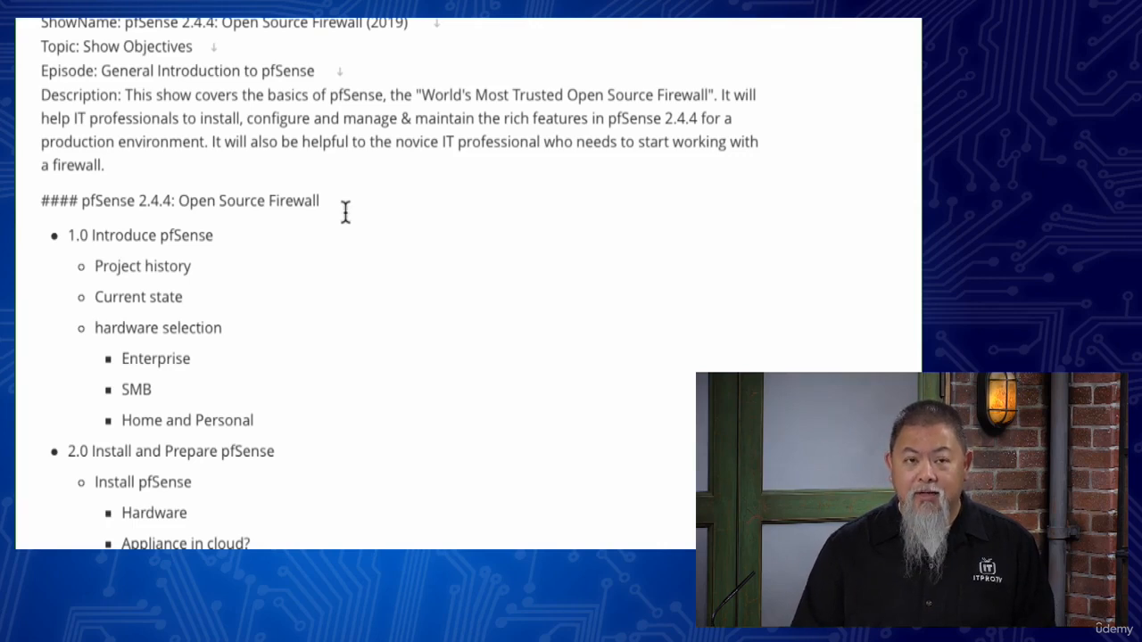
{"action": "scroll", "scroll_direction": "down", "scroll_amount": 3}
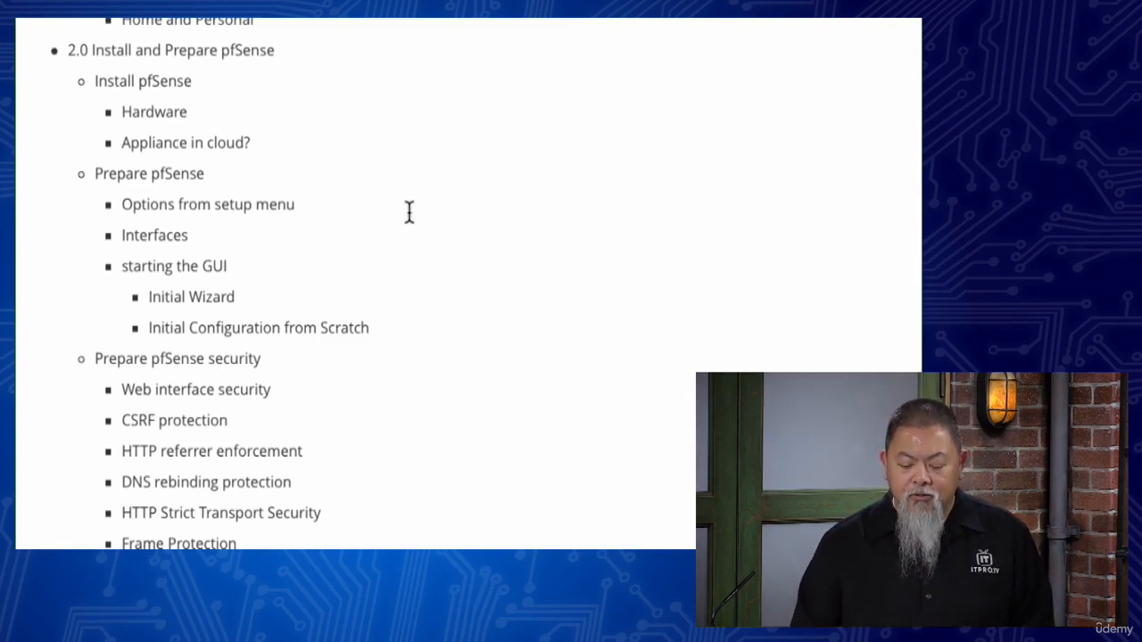
{"action": "scroll", "scroll_direction": "down", "scroll_amount": 3}
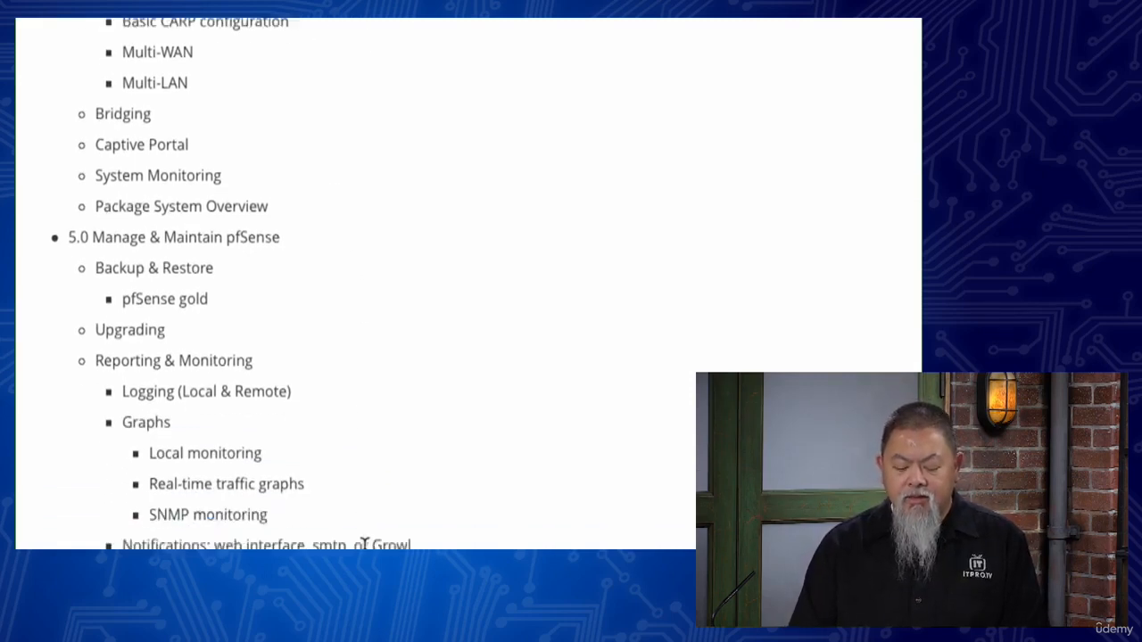